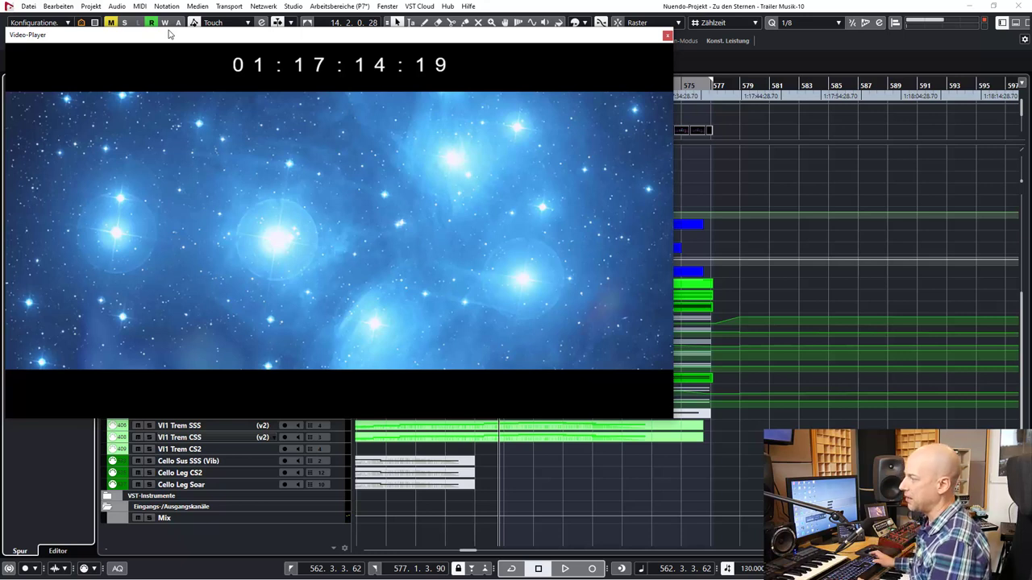
# Show the MixConsole inserts and close the UAD Precision Limiter window on Music Ins. 5
pyautogui.click(567, 569)
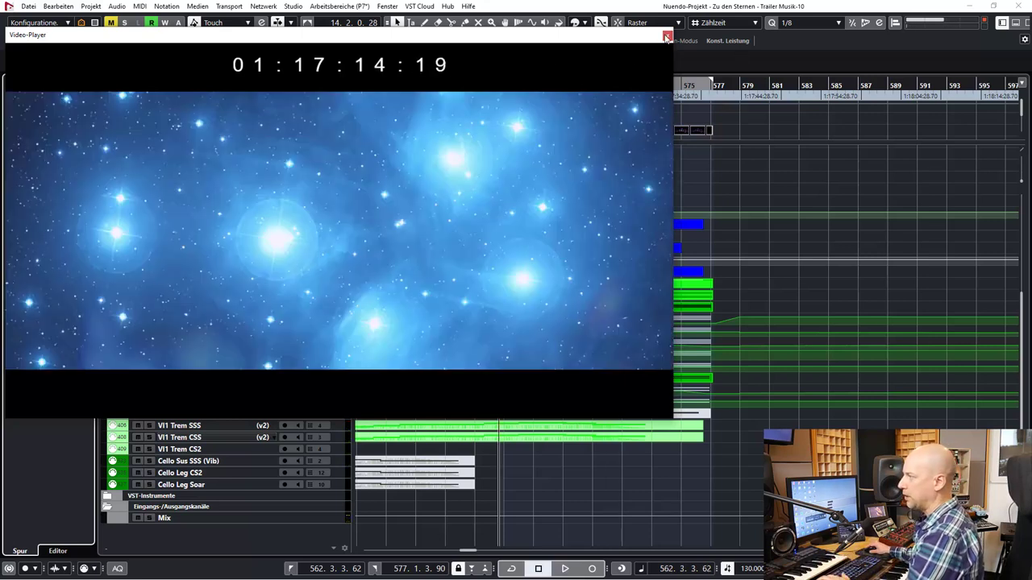
pyautogui.click(667, 35)
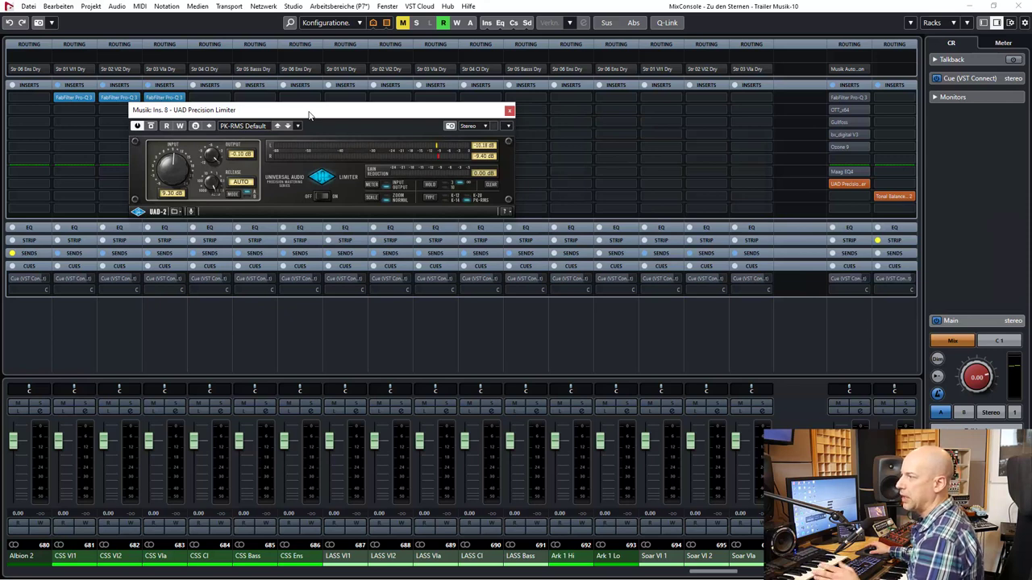
pyautogui.moveTo(368, 129)
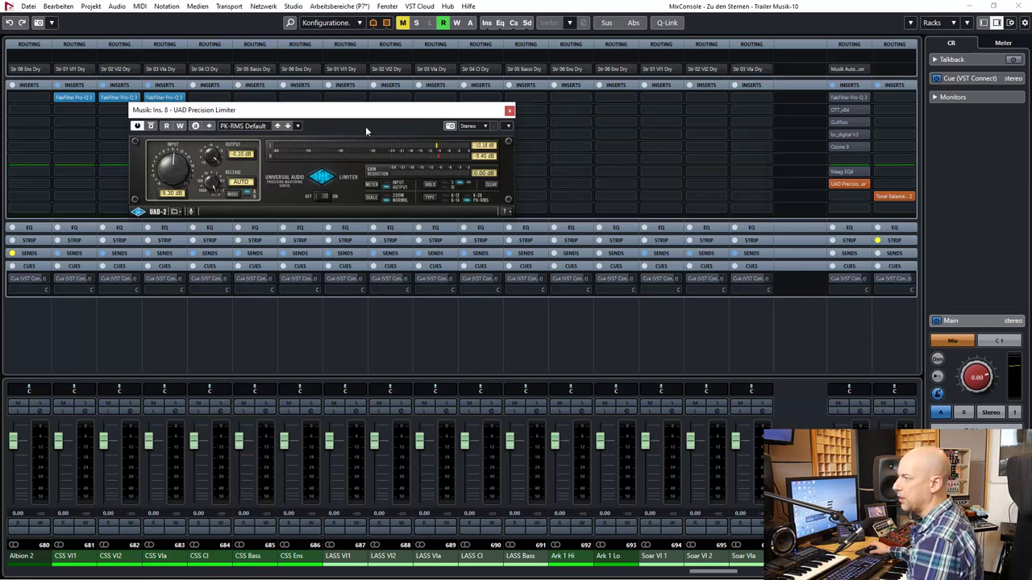
pyautogui.moveTo(174, 176)
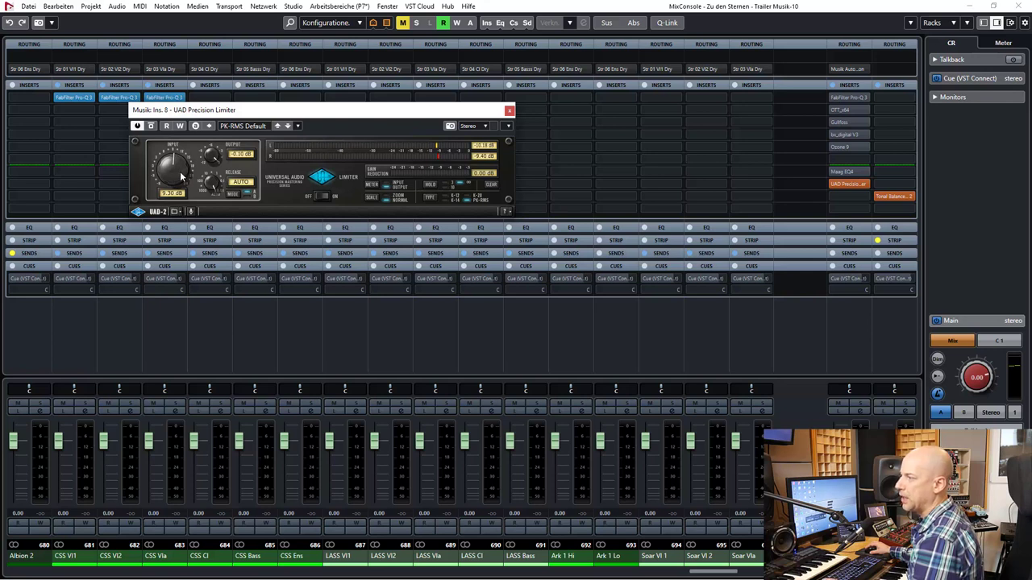
pyautogui.click(510, 110)
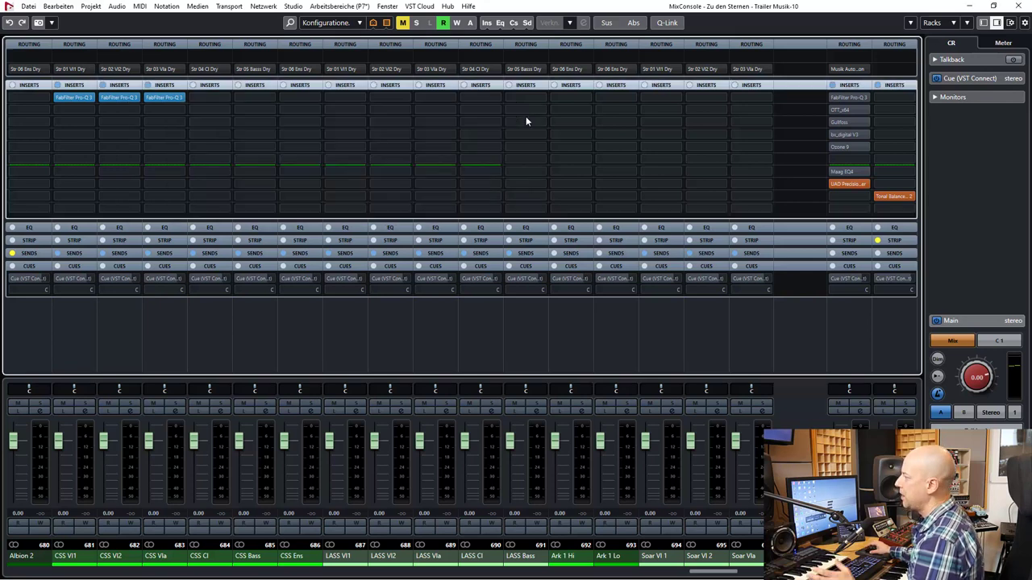
pyautogui.moveTo(846, 104)
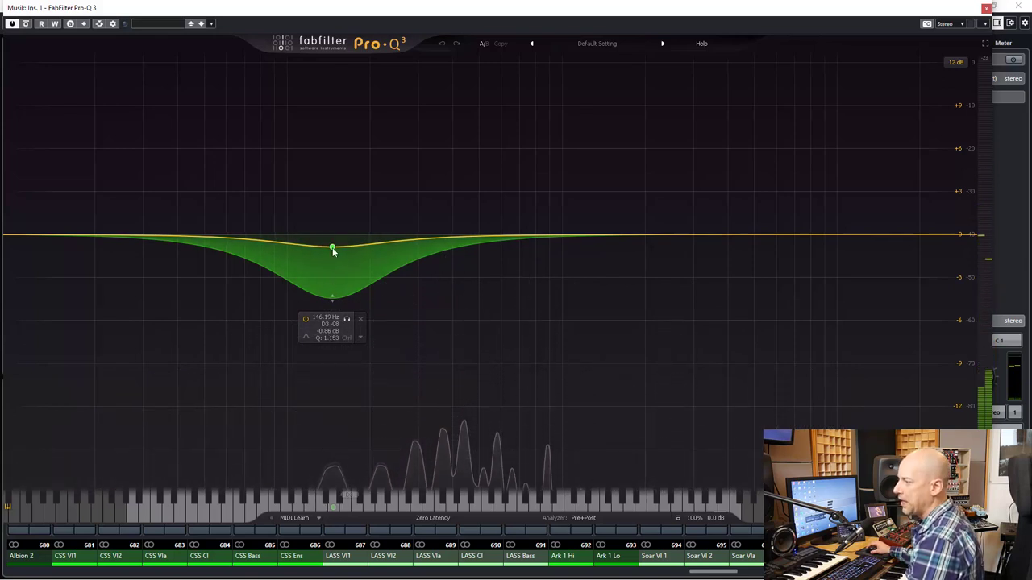
pyautogui.click(332, 247)
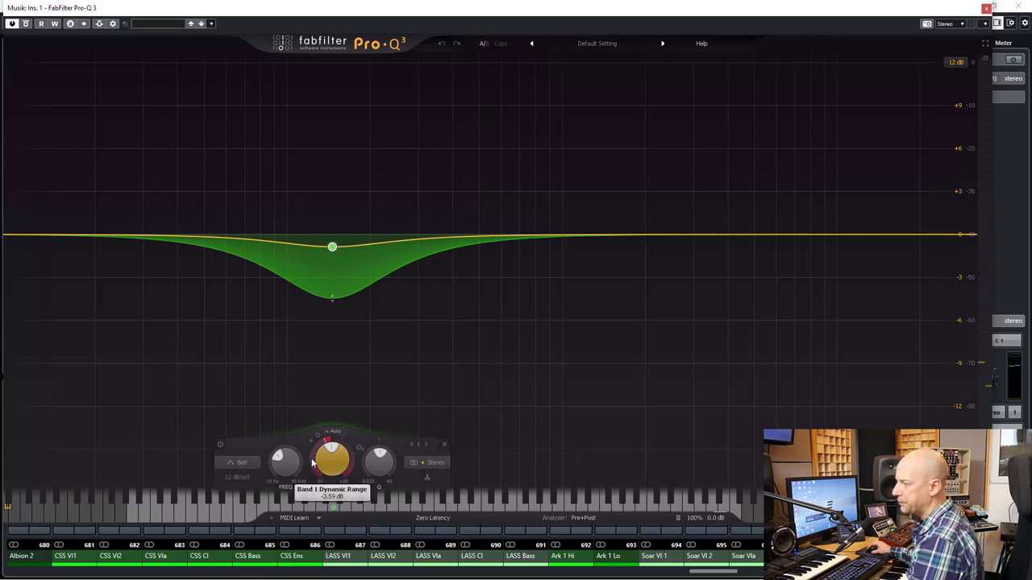
pyautogui.moveTo(774, 103)
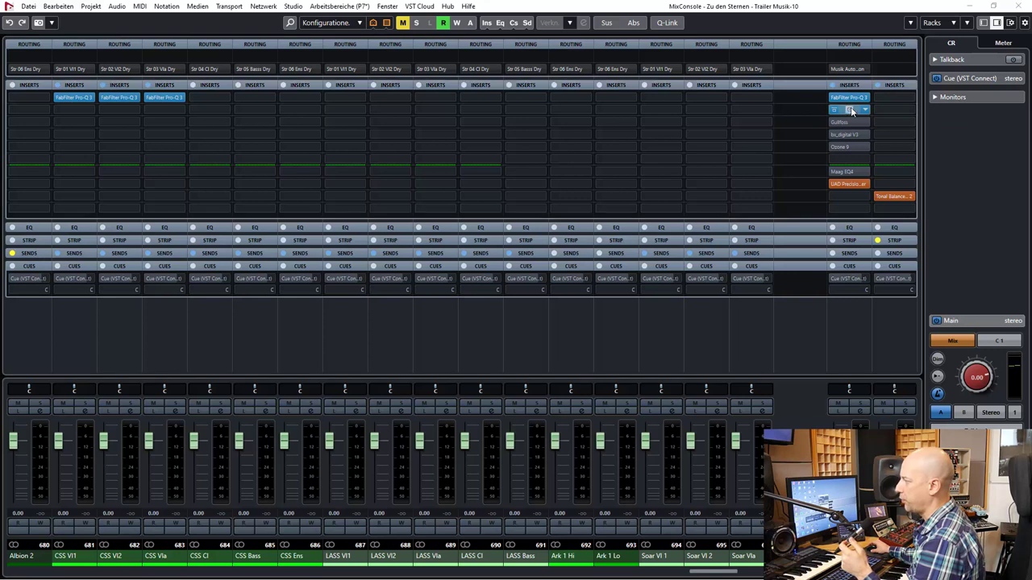
# Dial in the Depth knob of Xfer OTT on Music Ins. 2 to set the multiband compression amount
pyautogui.click(846, 110)
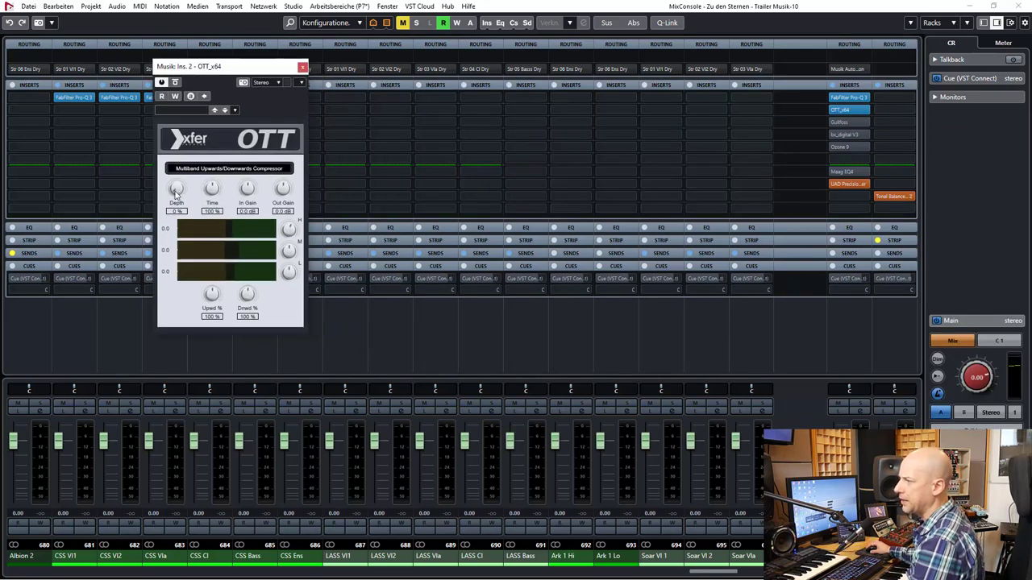
pyautogui.moveTo(175, 190); pyautogui.dragTo(176, 178)
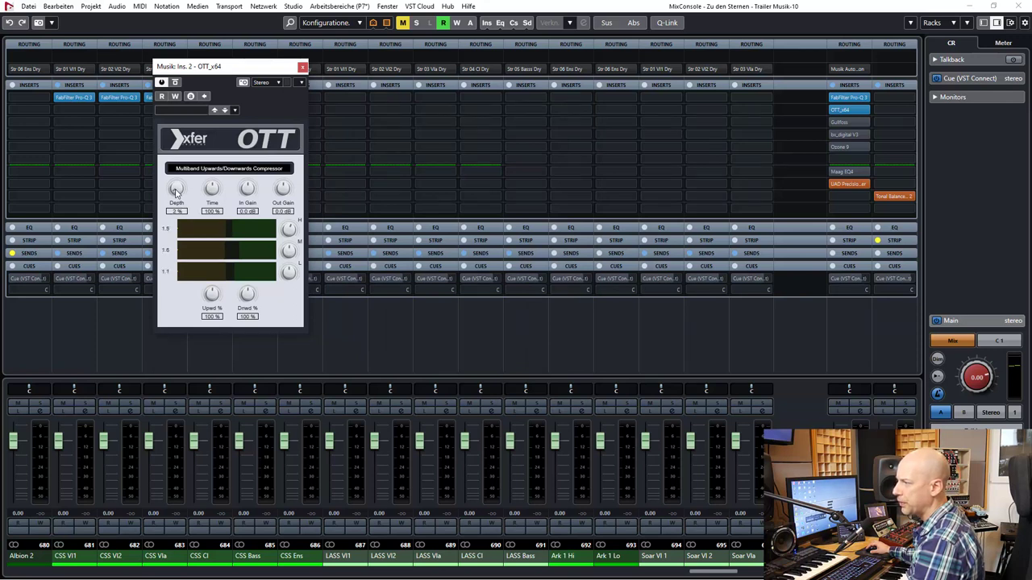
pyautogui.moveTo(176, 191); pyautogui.dragTo(176, 180)
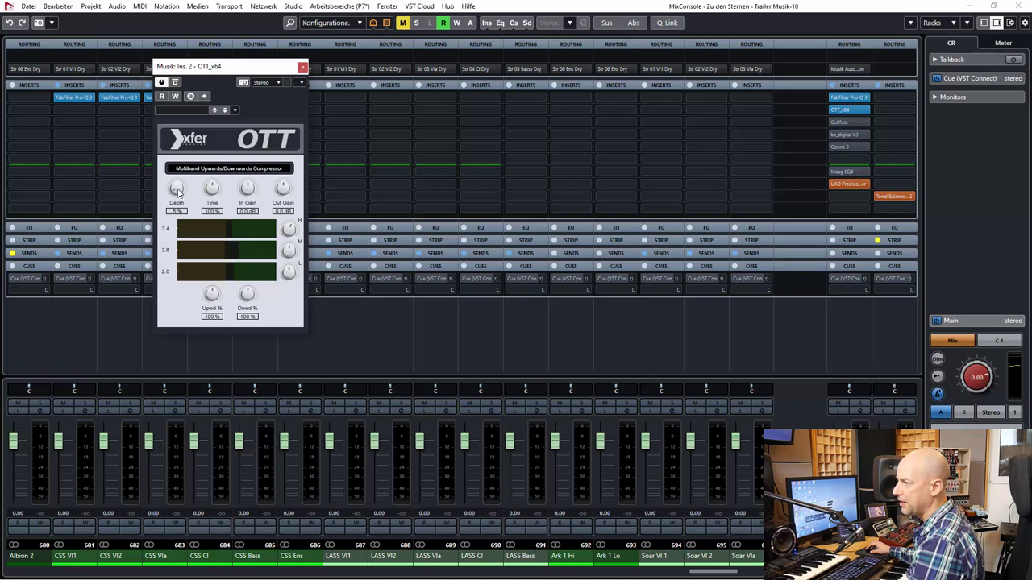
pyautogui.moveTo(176, 190); pyautogui.dragTo(175, 202)
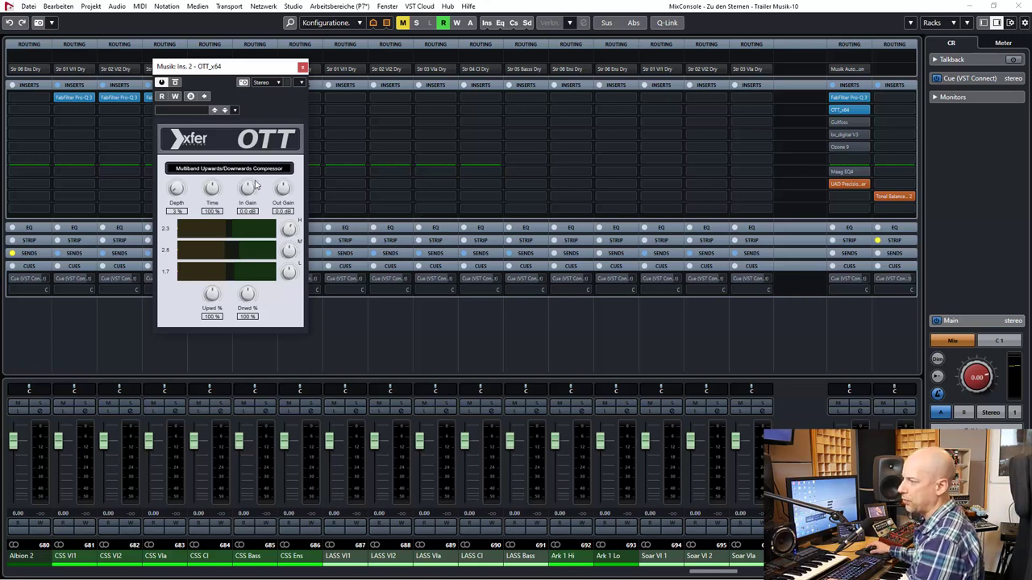
pyautogui.moveTo(176, 187); pyautogui.dragTo(176, 180)
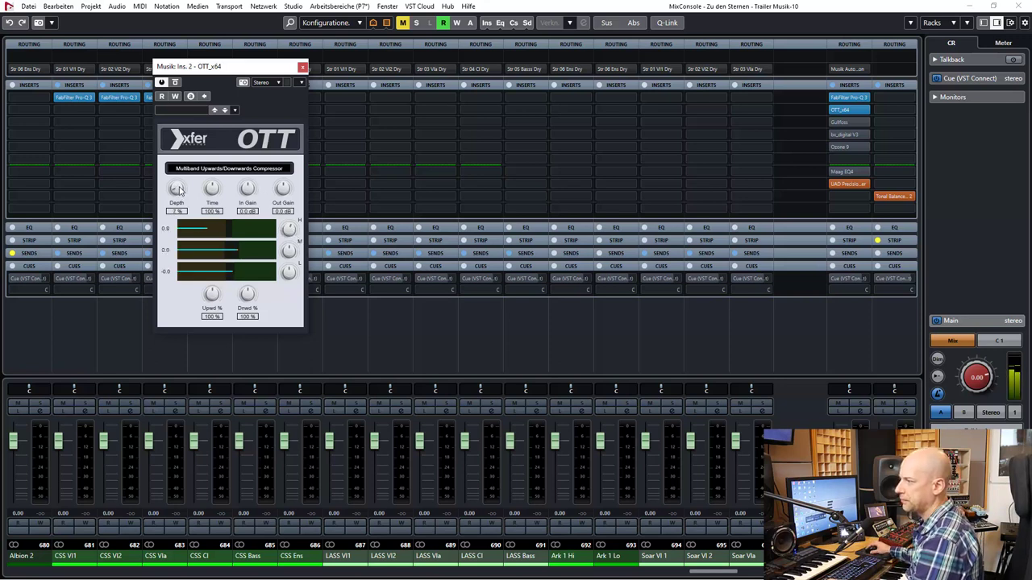
pyautogui.moveTo(176, 187); pyautogui.dragTo(175, 181)
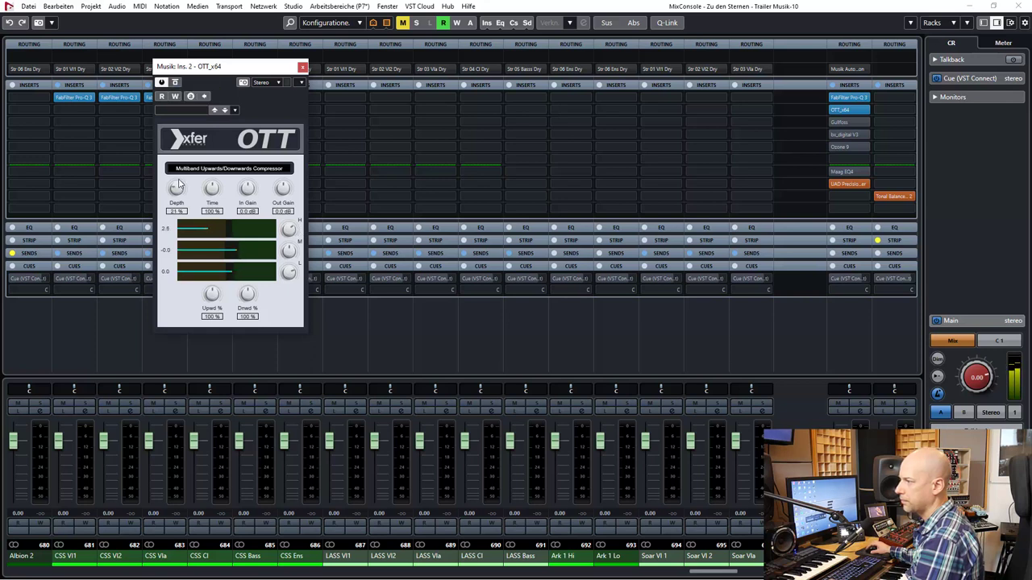
pyautogui.moveTo(176, 187); pyautogui.dragTo(180, 174)
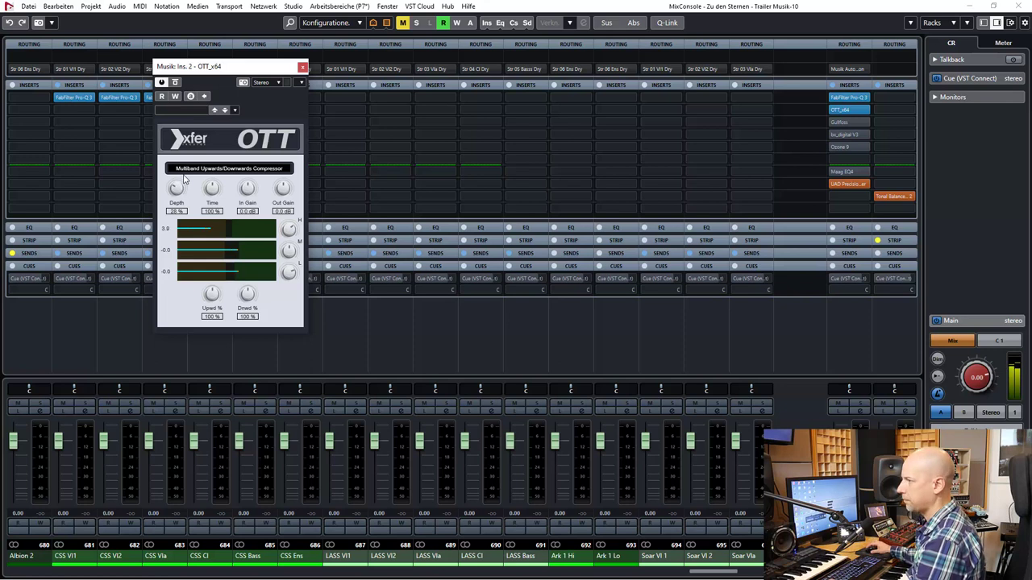
pyautogui.moveTo(161, 84)
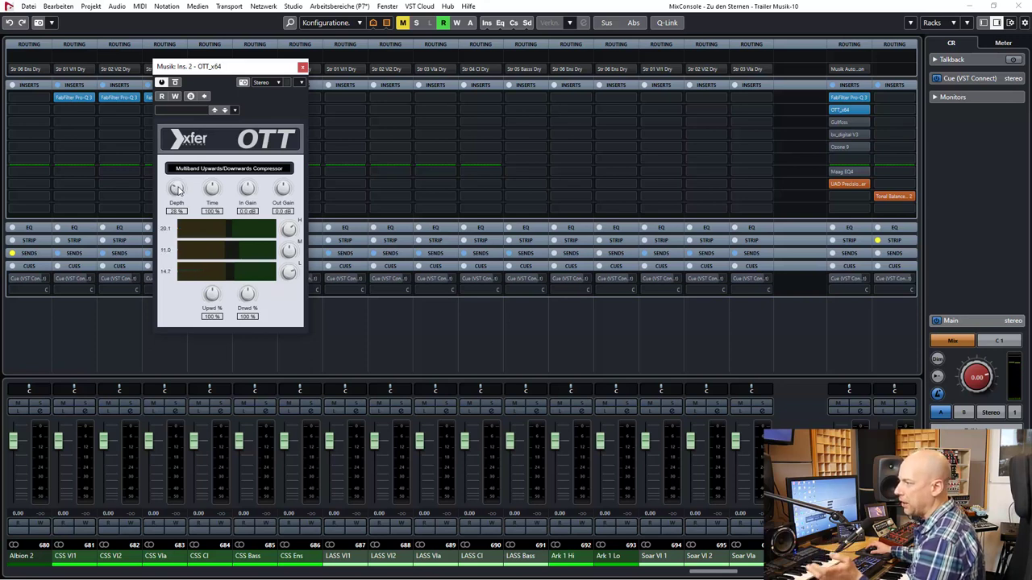
pyautogui.moveTo(176, 187); pyautogui.dragTo(176, 206)
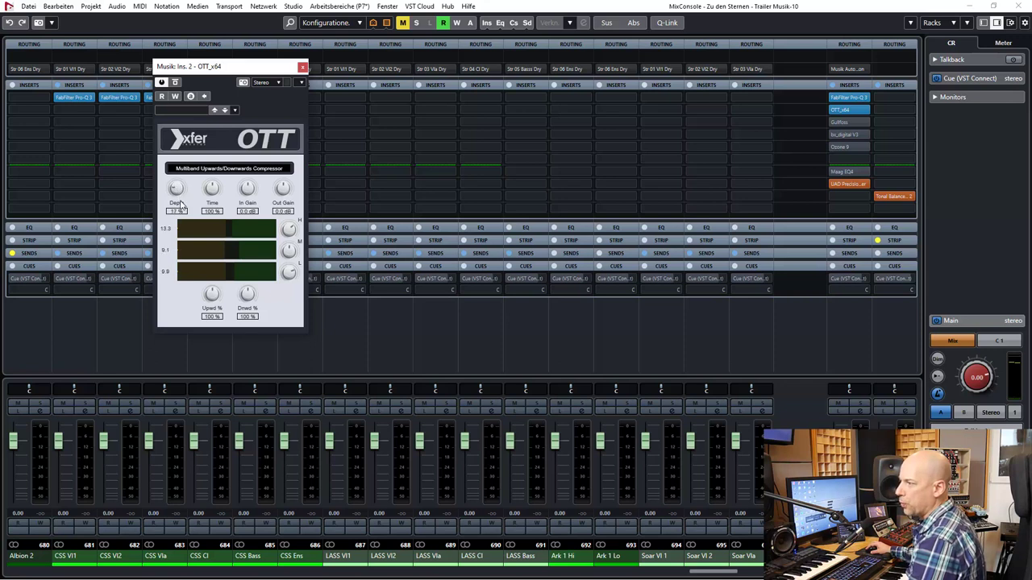
pyautogui.moveTo(175, 187); pyautogui.dragTo(175, 193)
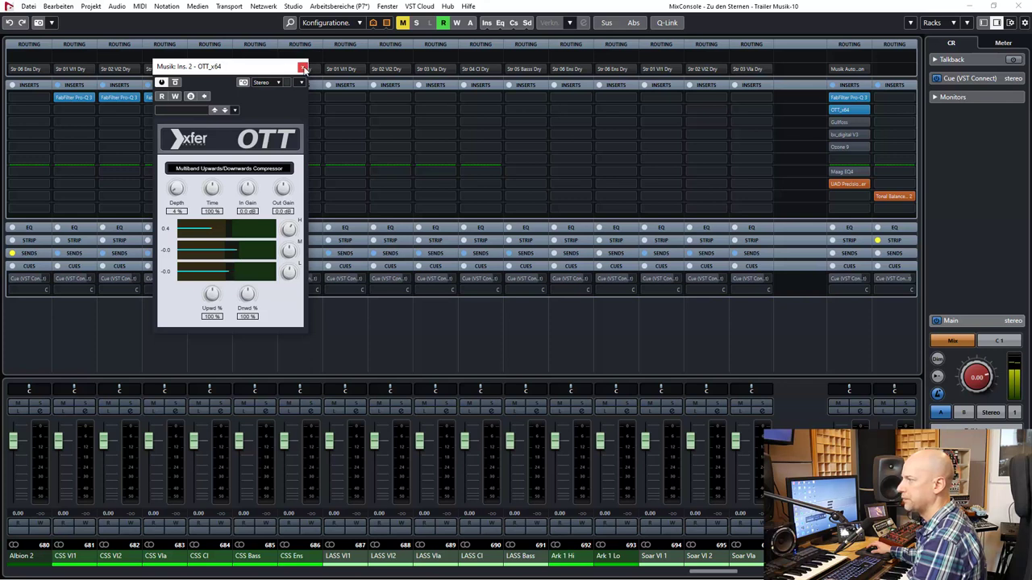
# Raise Gullfoss's Recover amount on Music Ins. 3 so its correction curve lifts the highs
pyautogui.click(300, 66)
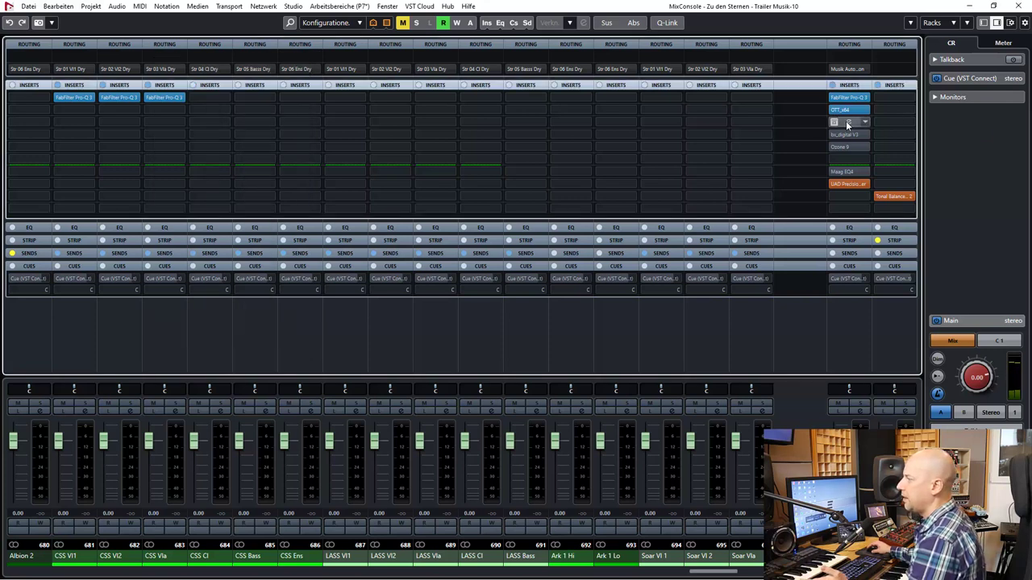
pyautogui.click(846, 122)
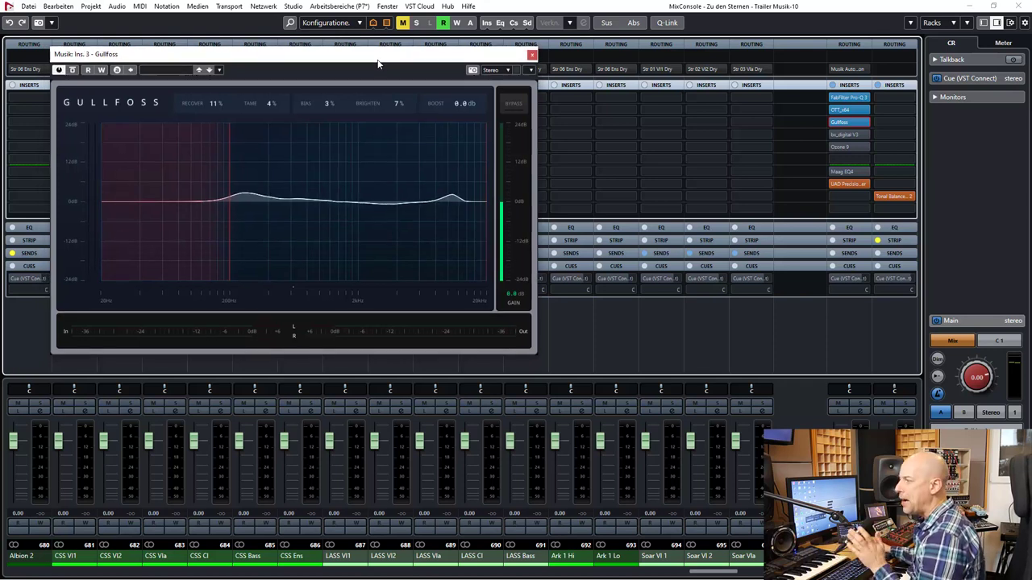
pyautogui.moveTo(229, 175)
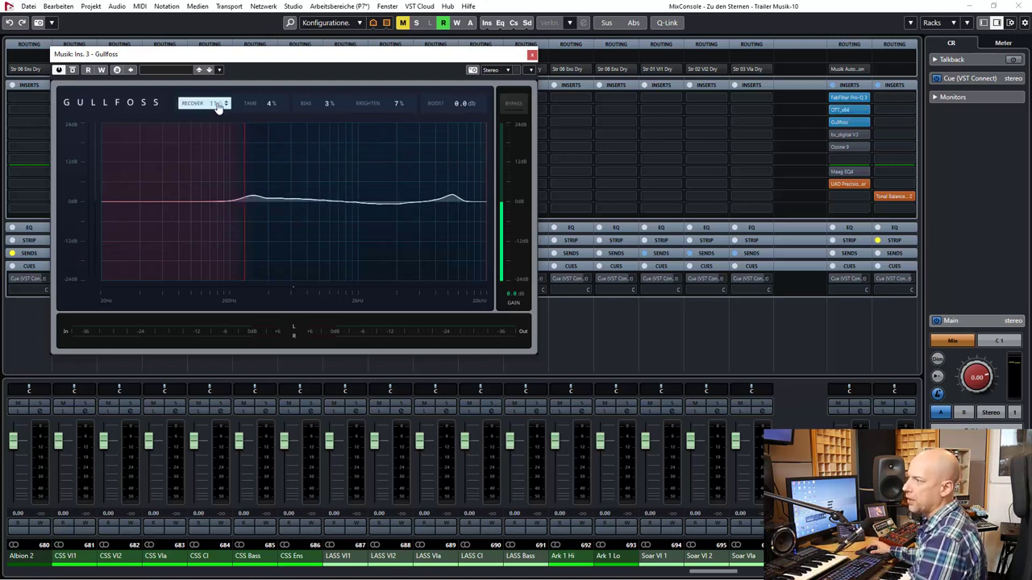
pyautogui.moveTo(210, 103); pyautogui.dragTo(222, 103)
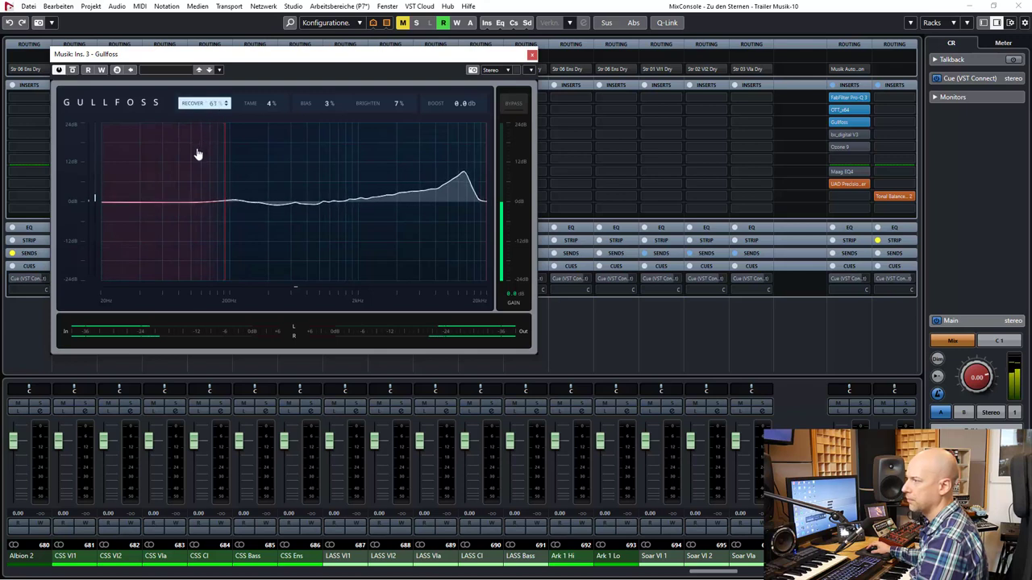
pyautogui.click(532, 55)
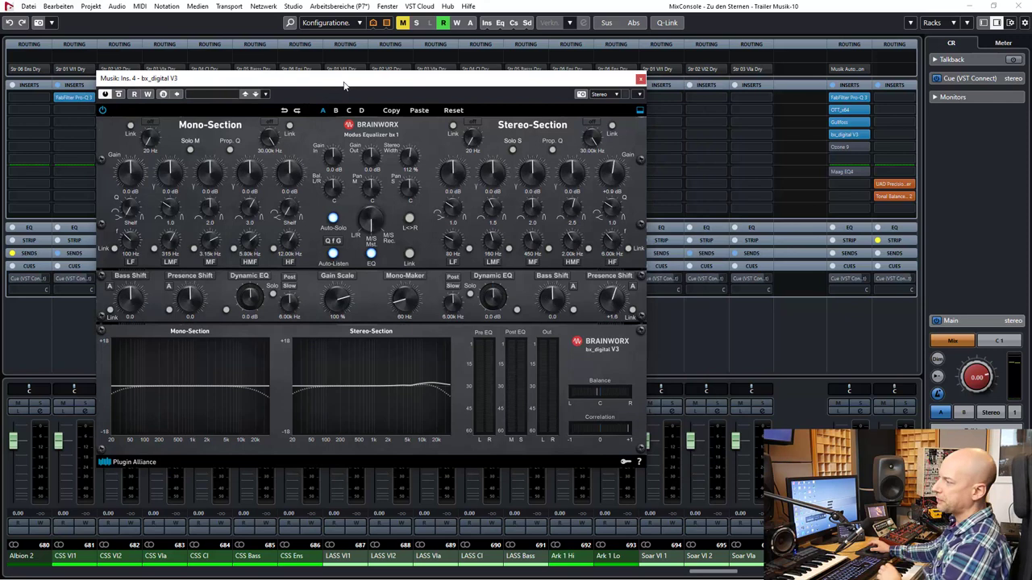
# Adjust bx_digital V3's mid/side EQ knobs on Music Ins. 4 and close its window
pyautogui.moveTo(343, 77); pyautogui.dragTo(390, 62)
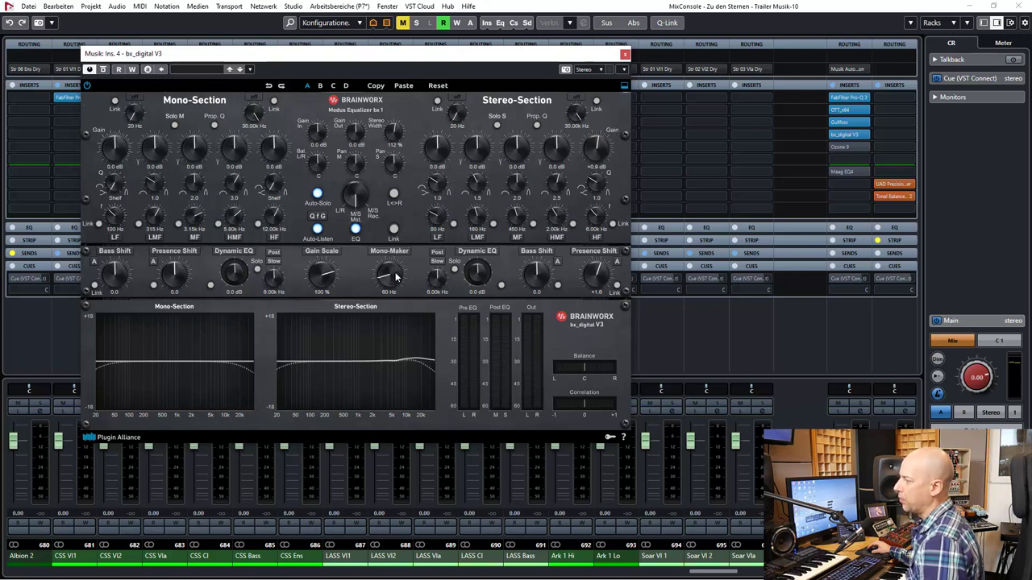
pyautogui.moveTo(397, 276)
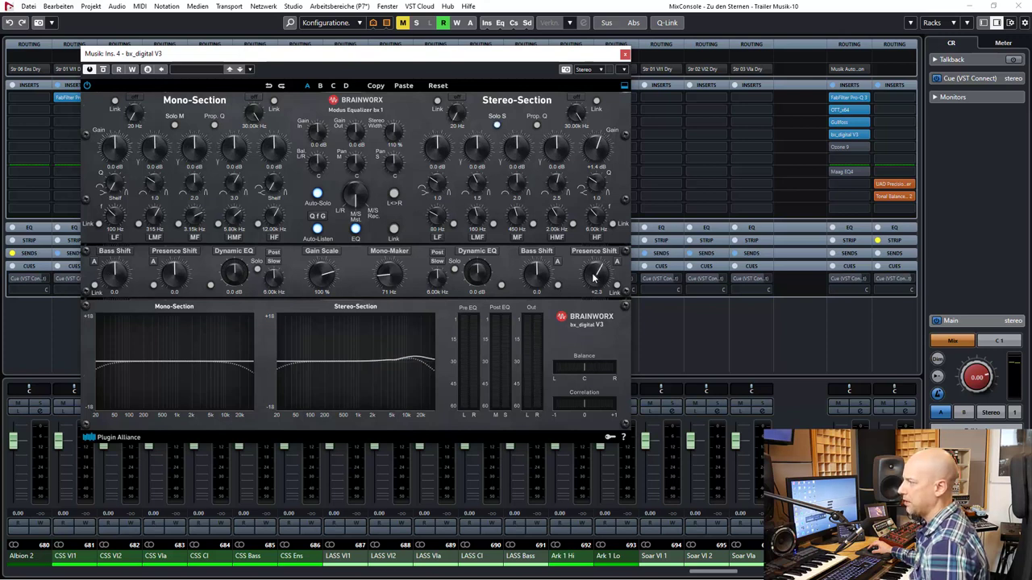
pyautogui.moveTo(595, 274); pyautogui.dragTo(595, 282)
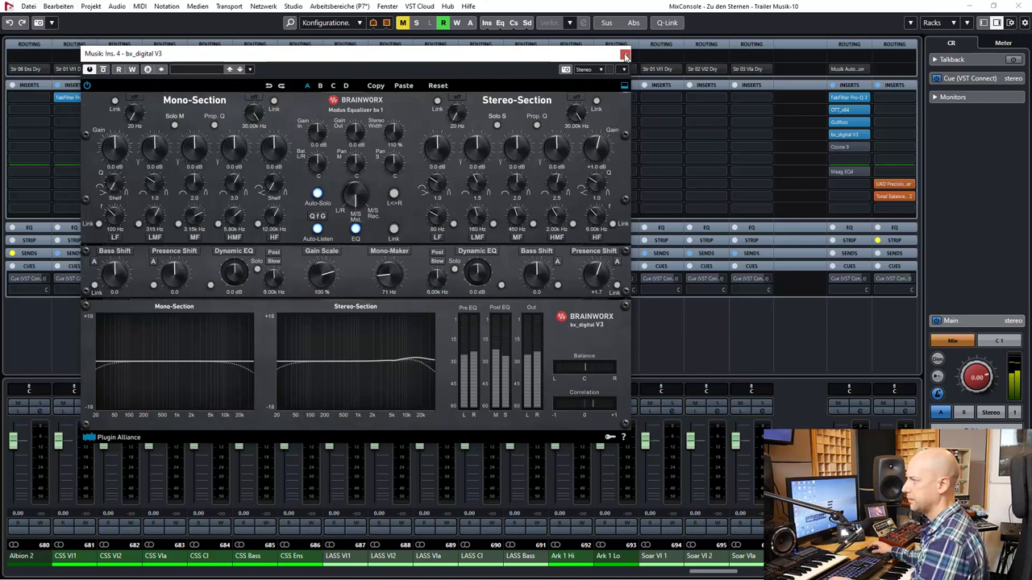
pyautogui.click(626, 53)
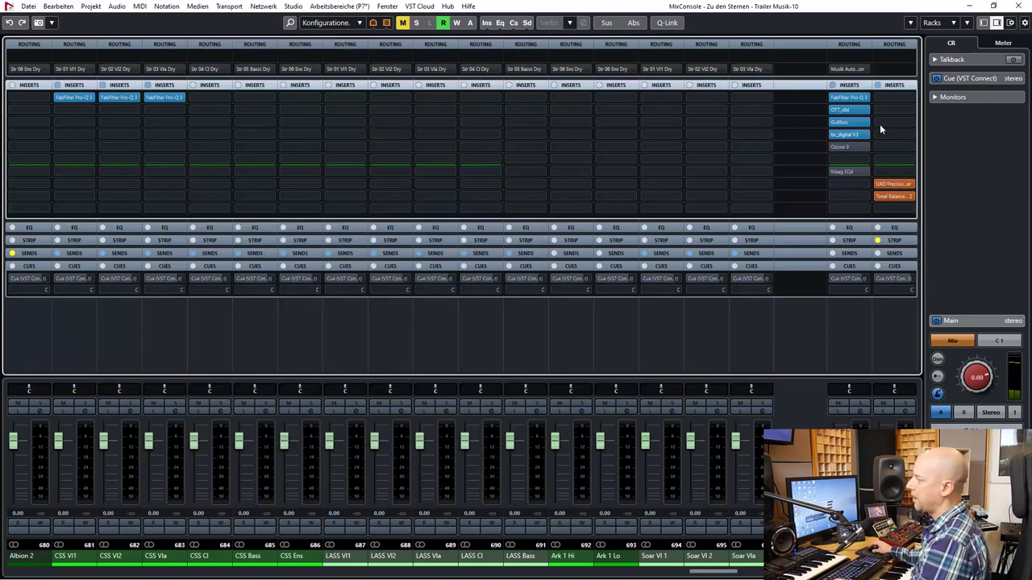
# Audition Ozone 9's Equalizer module bypassed and active, then select its high shelf band
pyautogui.click(848, 146)
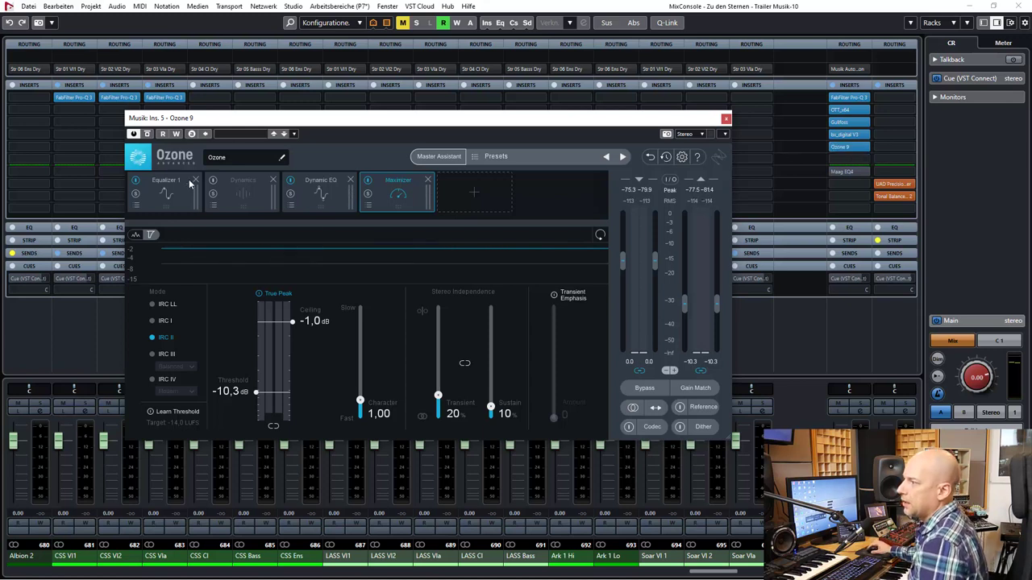
pyautogui.click(165, 185)
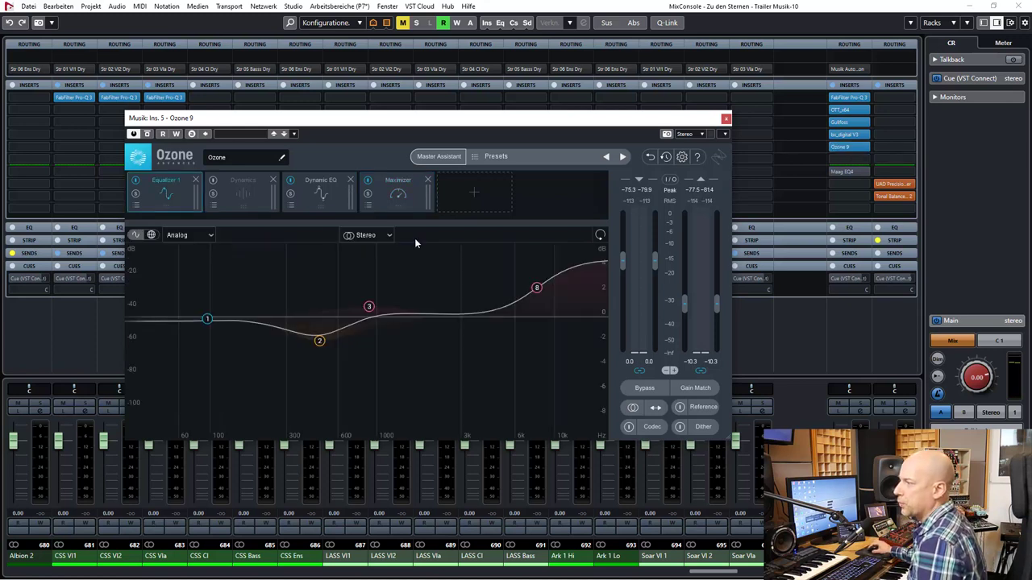
pyautogui.moveTo(252, 314)
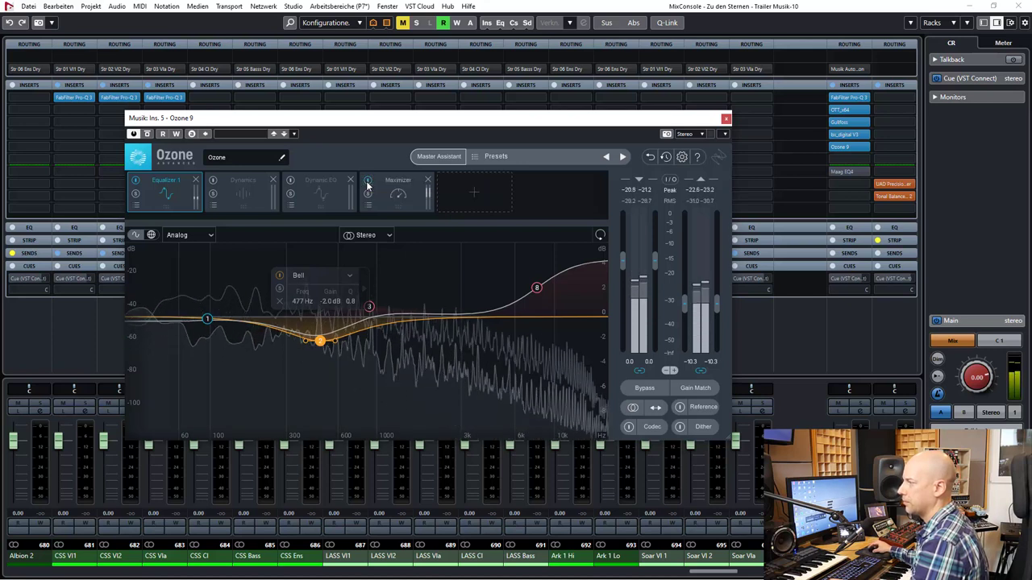
pyautogui.click(135, 180)
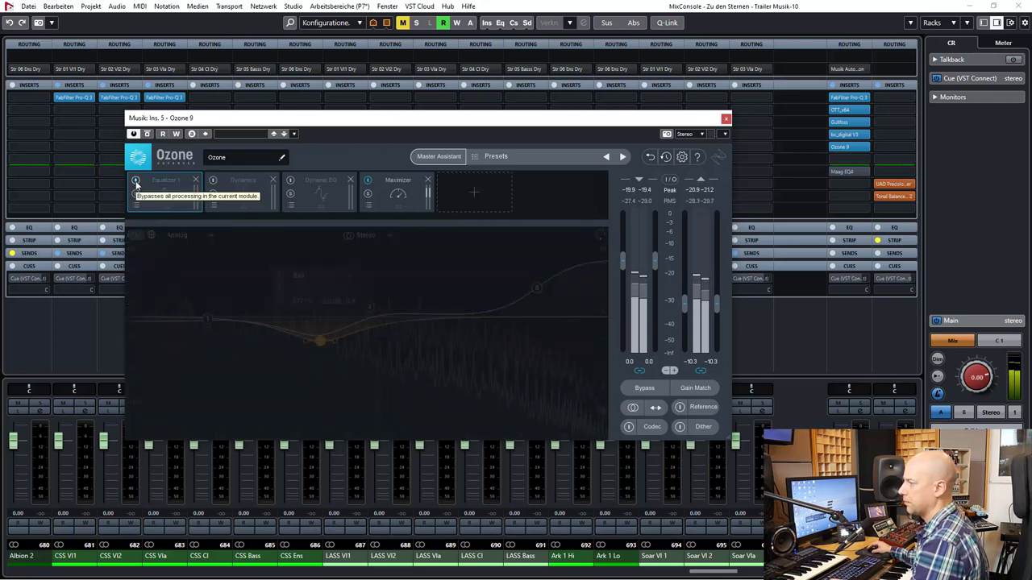
pyautogui.click(135, 180)
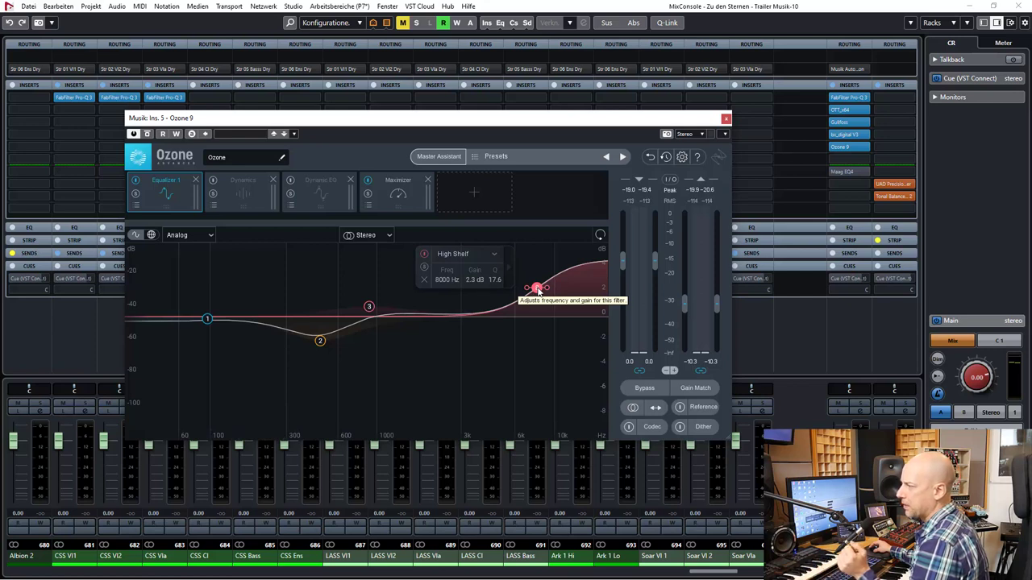
pyautogui.click(242, 180)
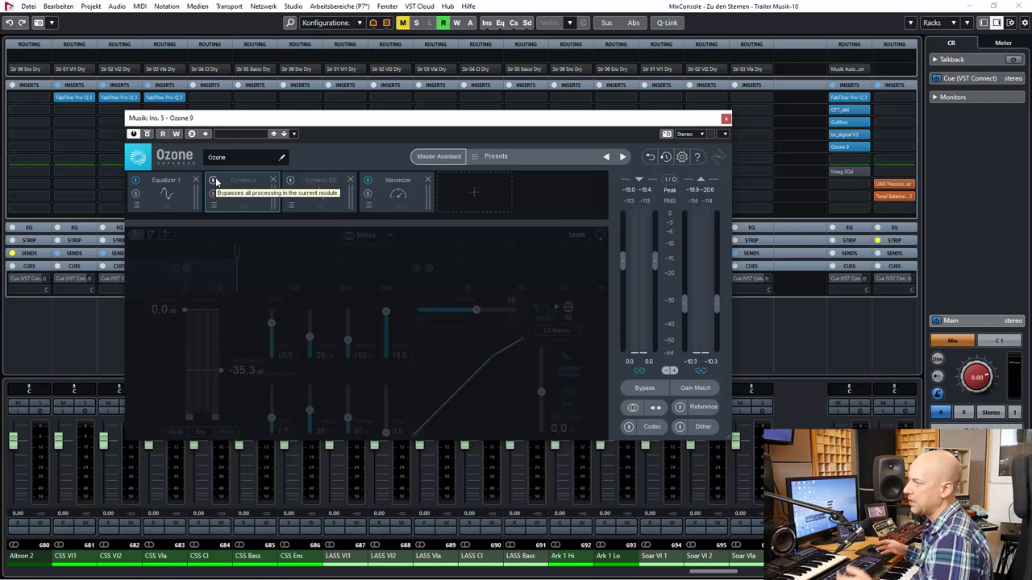
# Toggle the Dynamics and Dynamic EQ module bypasses to compare their processing
pyautogui.click(320, 181)
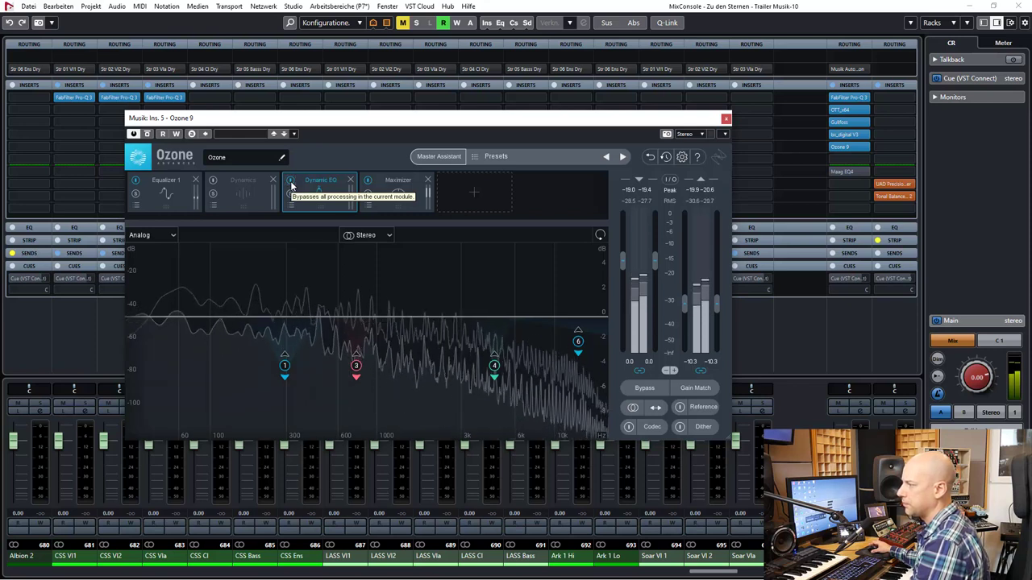
pyautogui.click(398, 181)
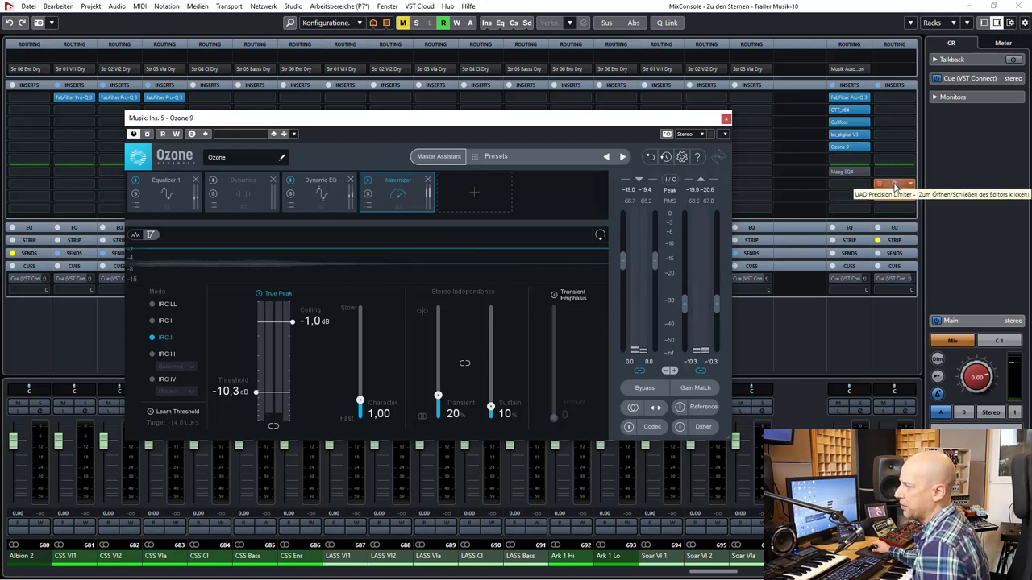
pyautogui.moveTo(719, 306)
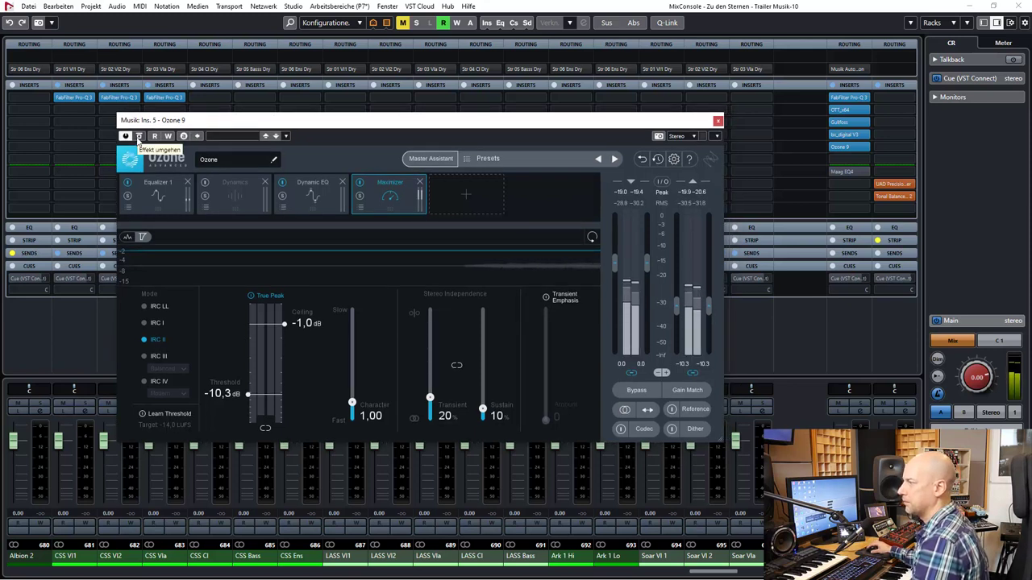
# Bypass the whole Ozone 9 plugin to compare the Maximizer's -10.3 dB threshold limiting
pyautogui.click(635, 390)
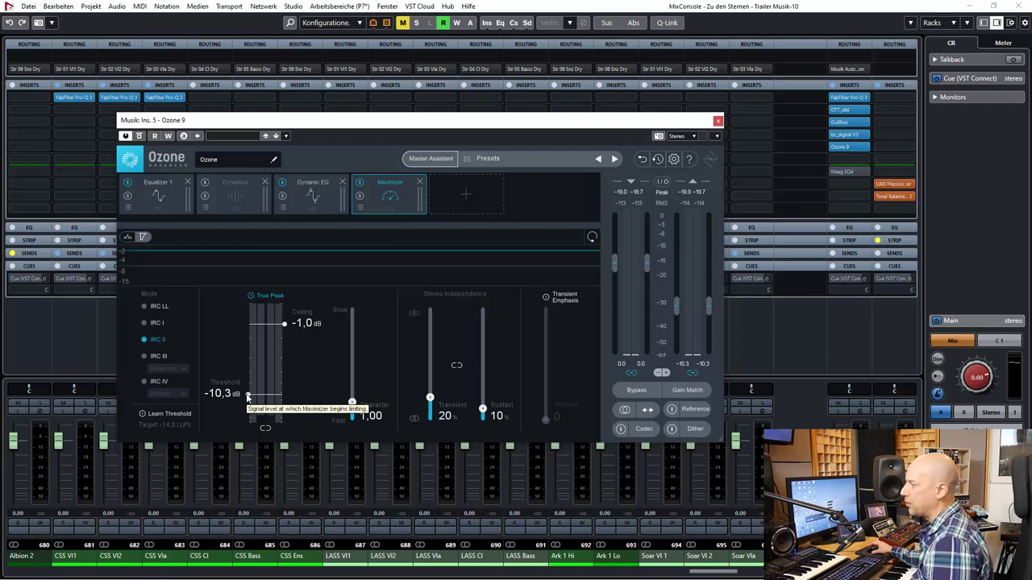
pyautogui.moveTo(683, 298)
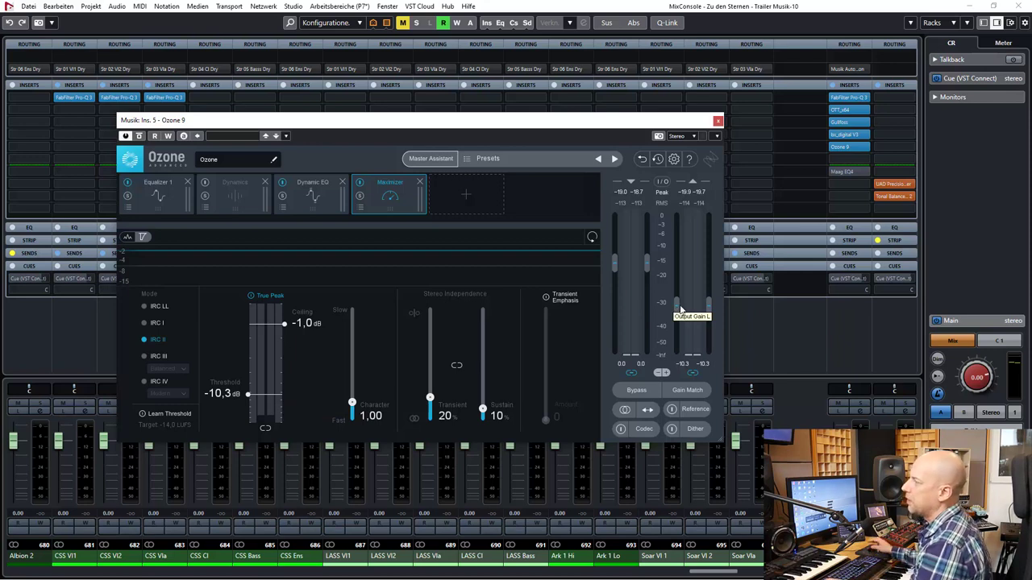
pyautogui.click(635, 390)
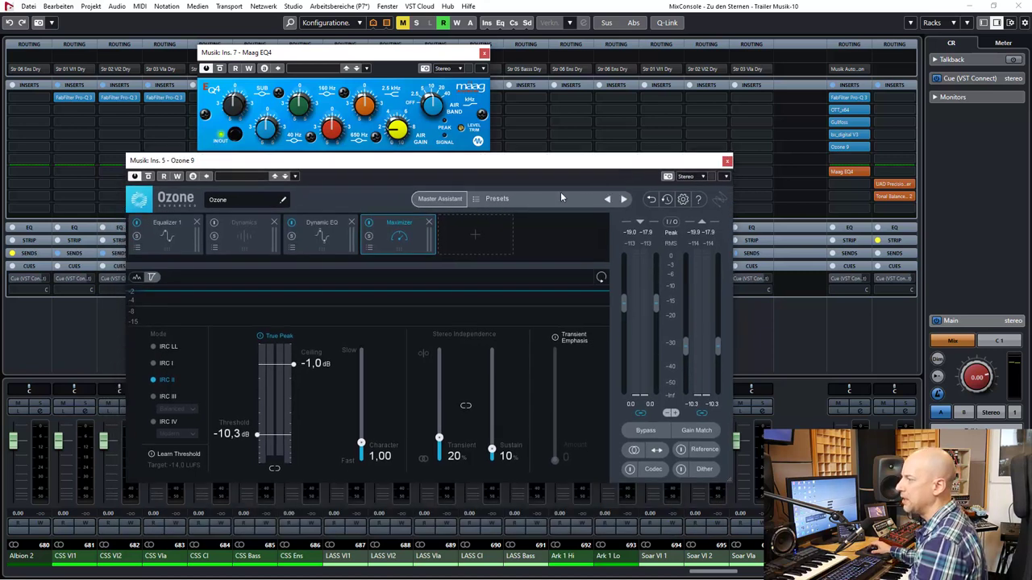
# Switch Ozone 9 to its Equalizer module showing the high shelf band around 7 kHz
pyautogui.click(167, 235)
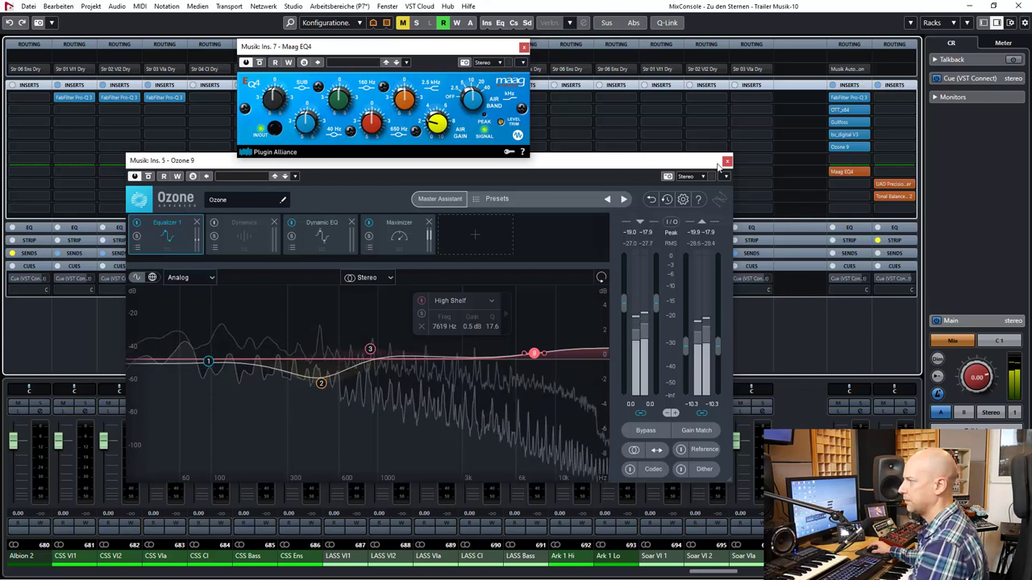
# Close the Ozone 9 and Maag EQ4 windows to return to the MixConsole
pyautogui.click(727, 162)
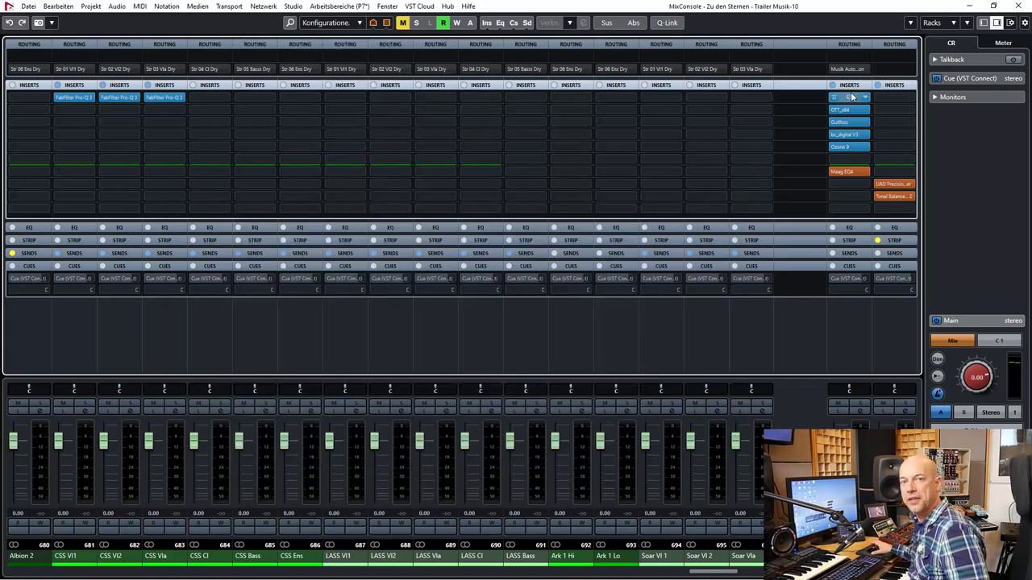